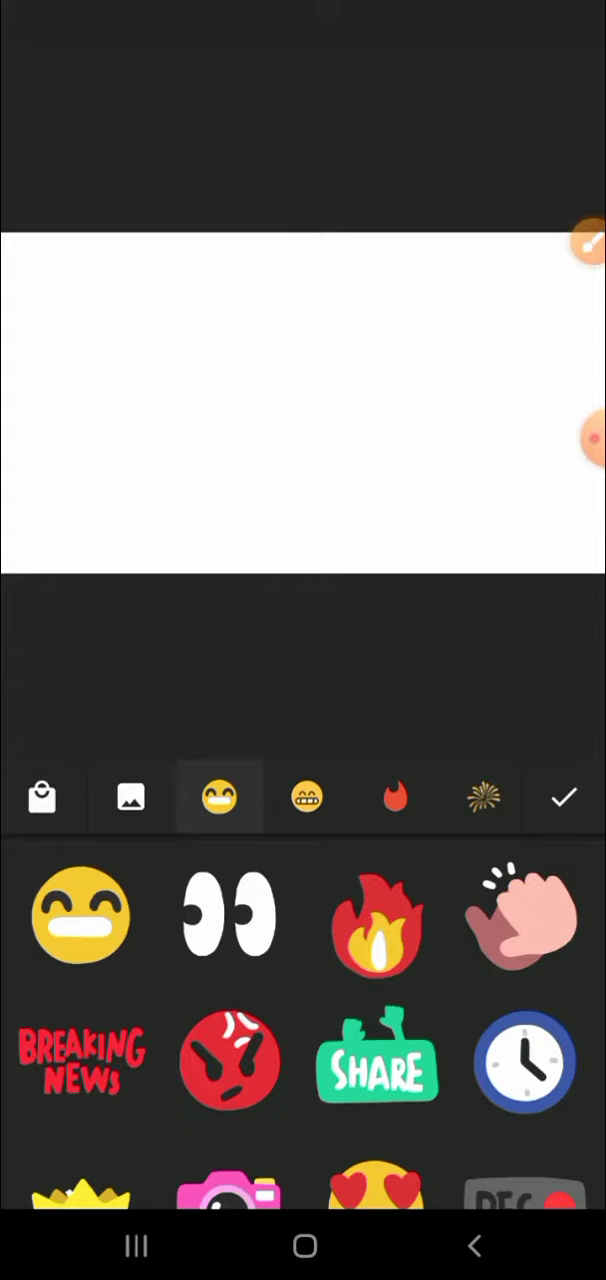
Import the pinstriped-suit boy photo as a sticker and AI-cut out its background
click(130, 797)
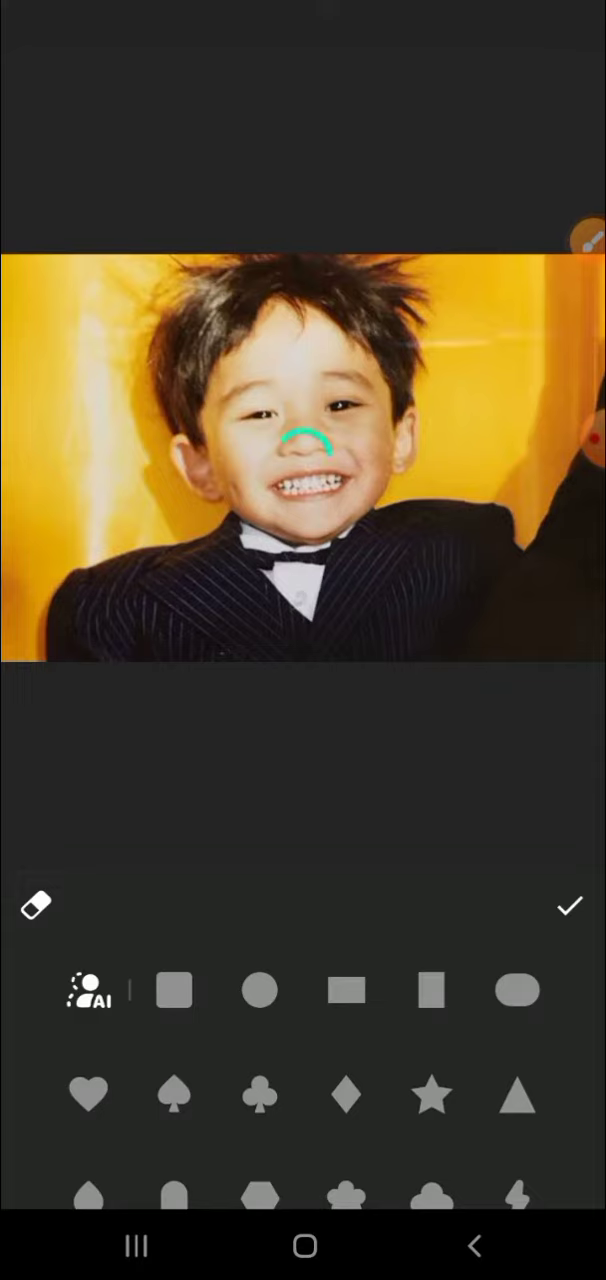
click(89, 990)
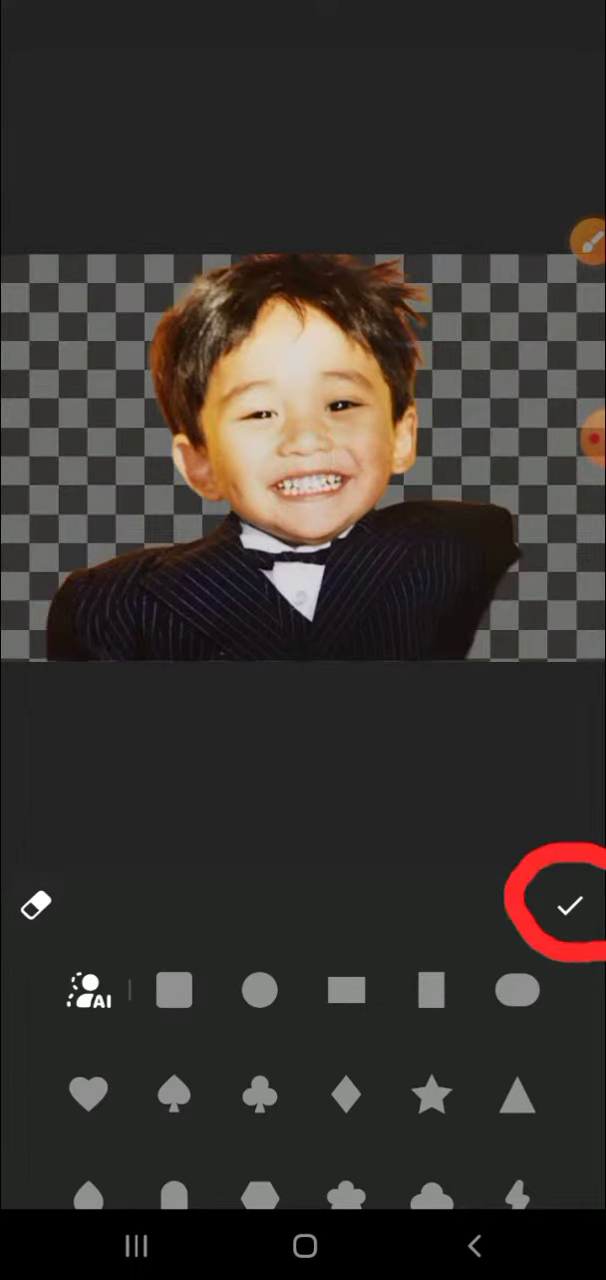
click(568, 905)
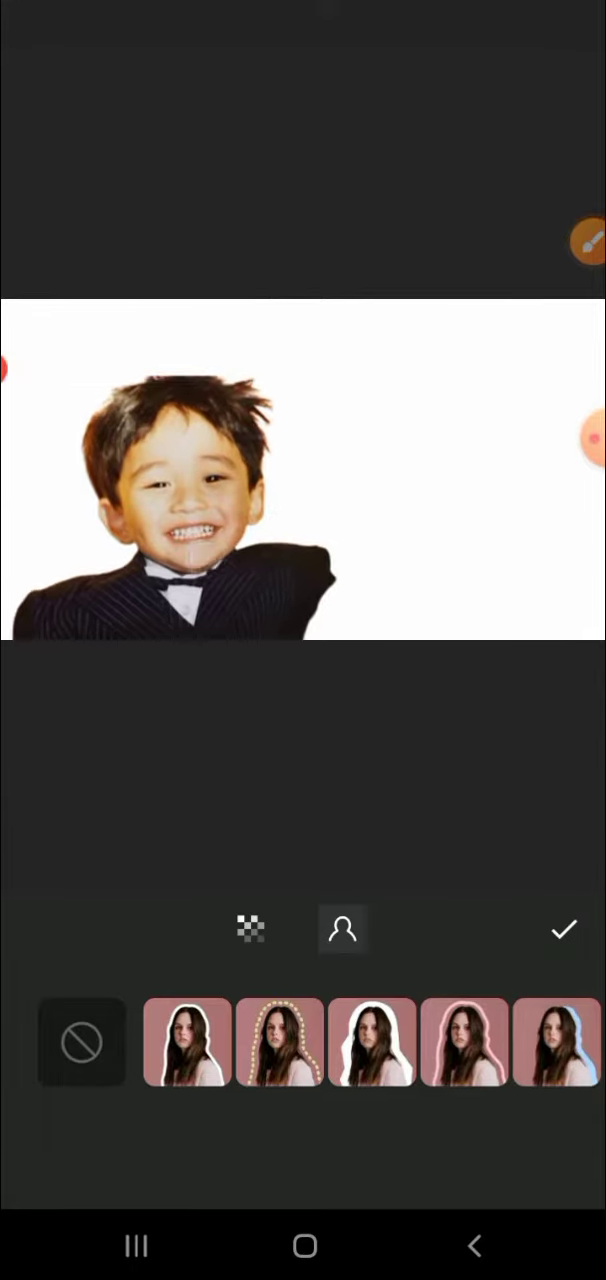
Keep the suited boy cutout without an outline and add a second childhood photo sticker
click(563, 930)
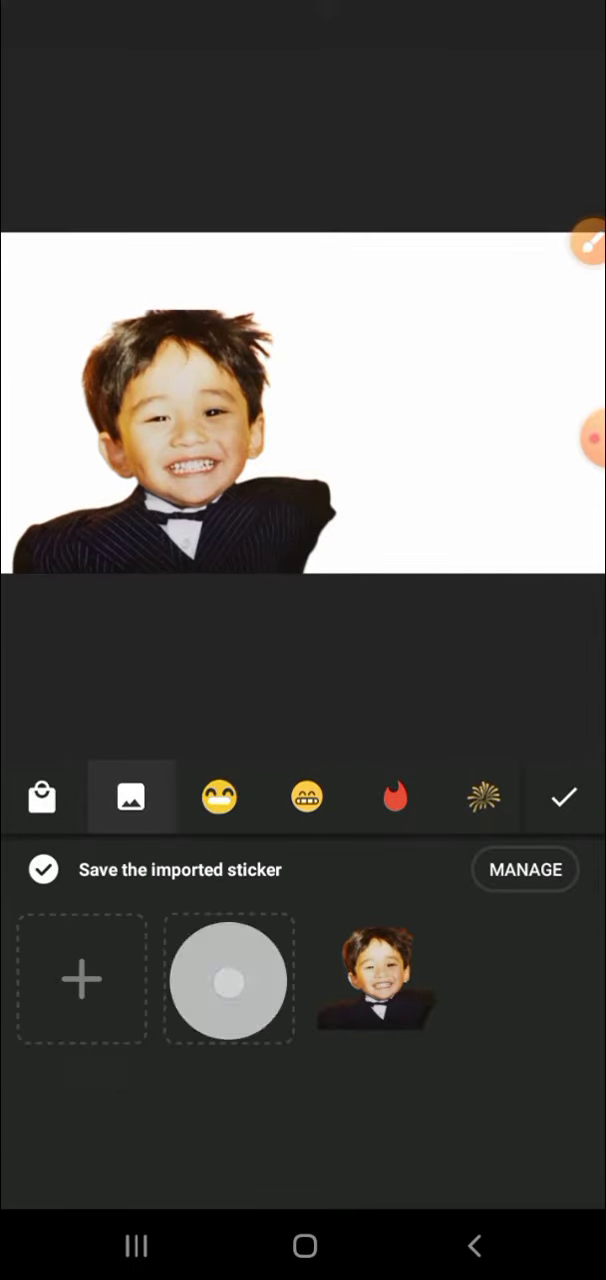
click(82, 980)
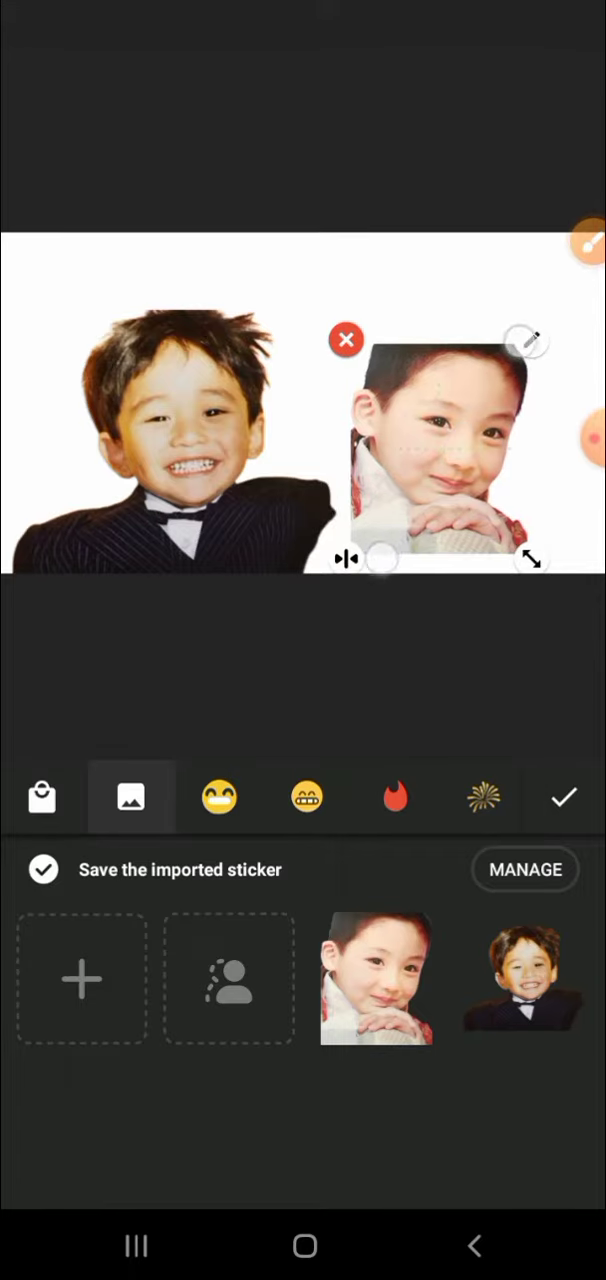
click(563, 797)
text(NCT Child)
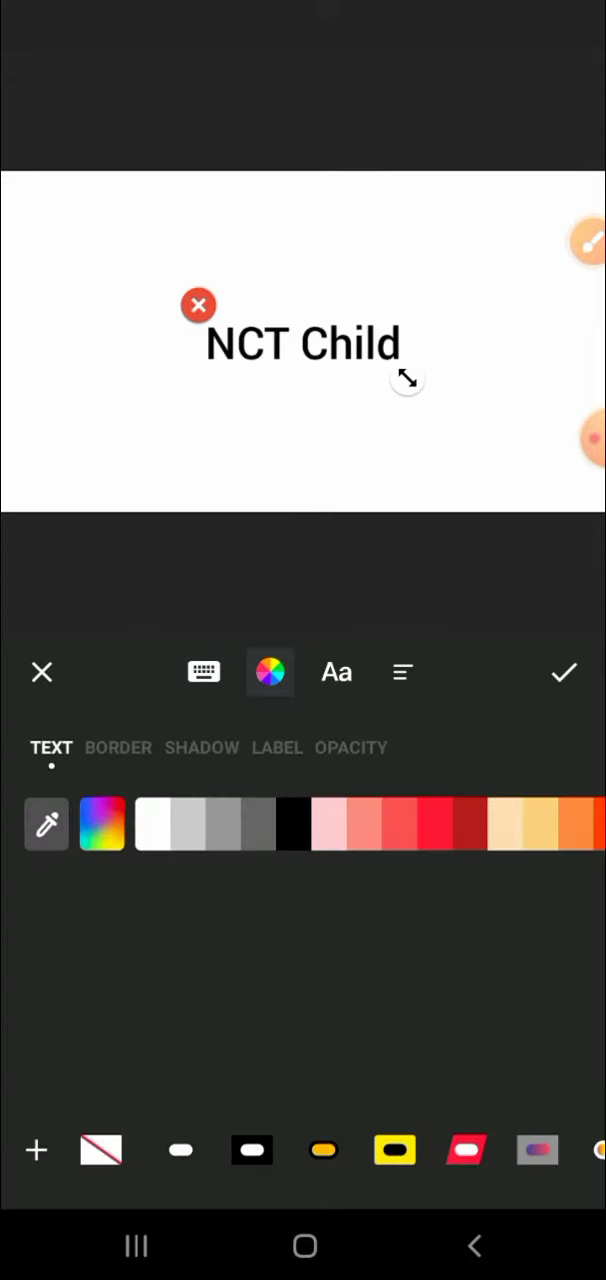
Confirm the 'NCT Child' caption and add the black-shirt adult cutout without an outline
click(564, 672)
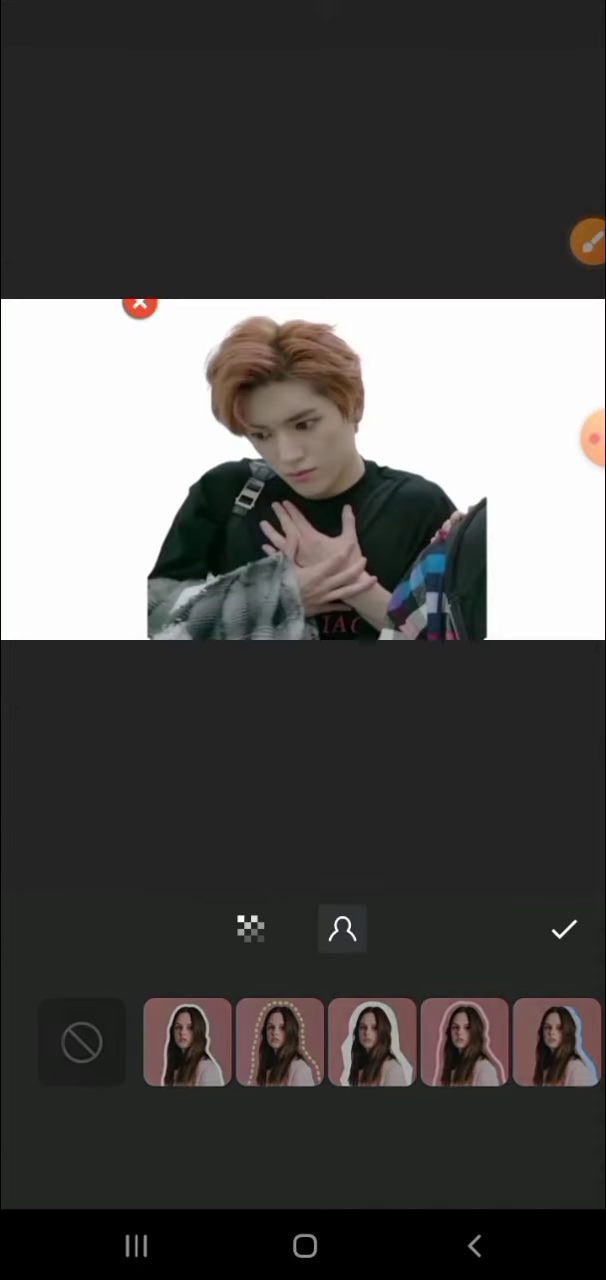
click(563, 929)
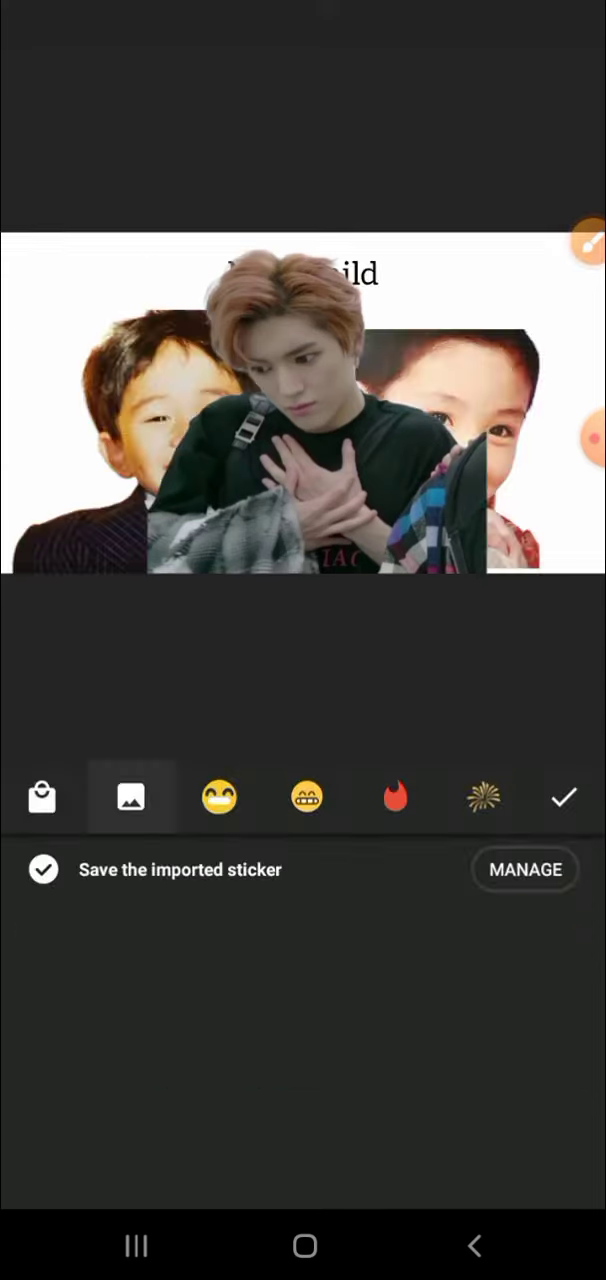